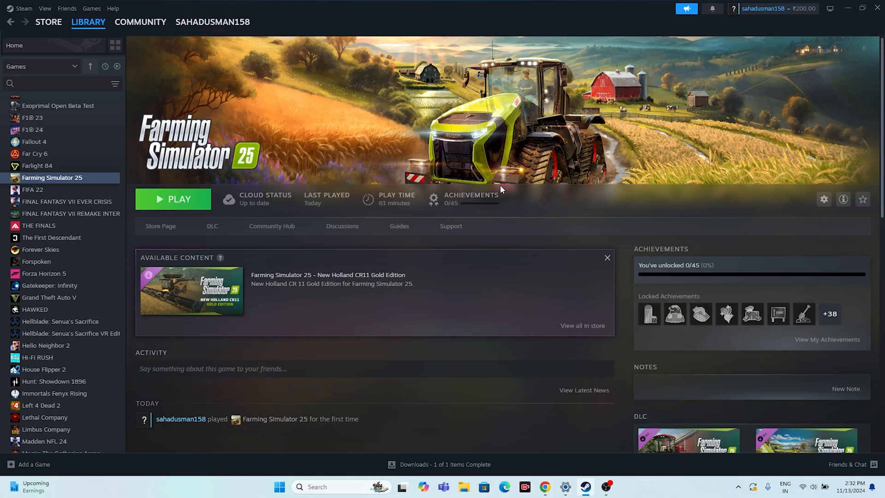
mouse_move(468, 161)
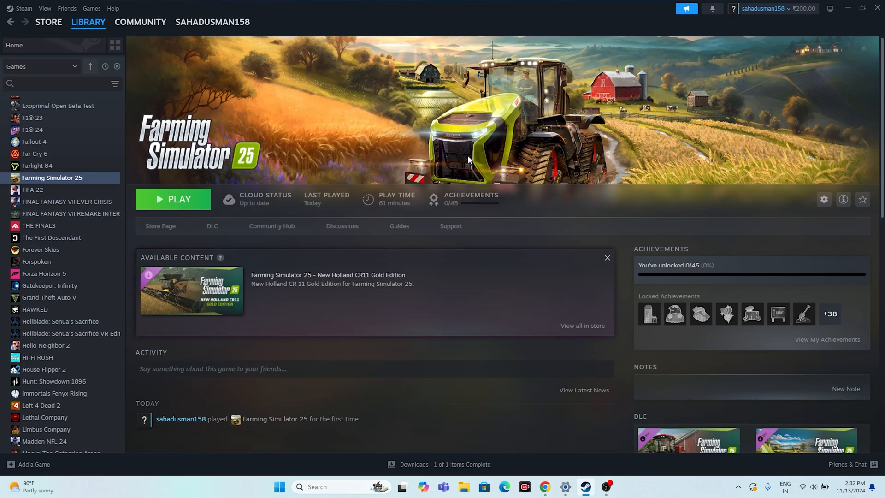
mouse_move(662, 103)
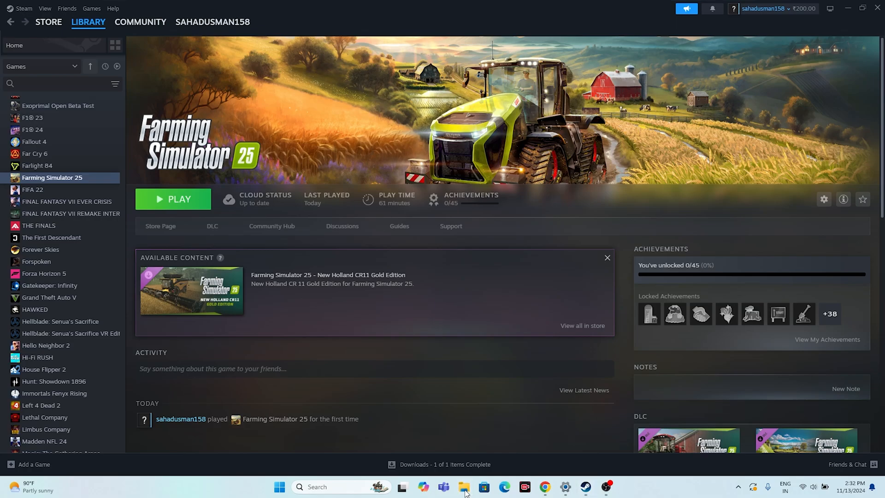
- Navigate File Explorer to Documents > My Games > FarmingSimulator2025
left_click(464, 486)
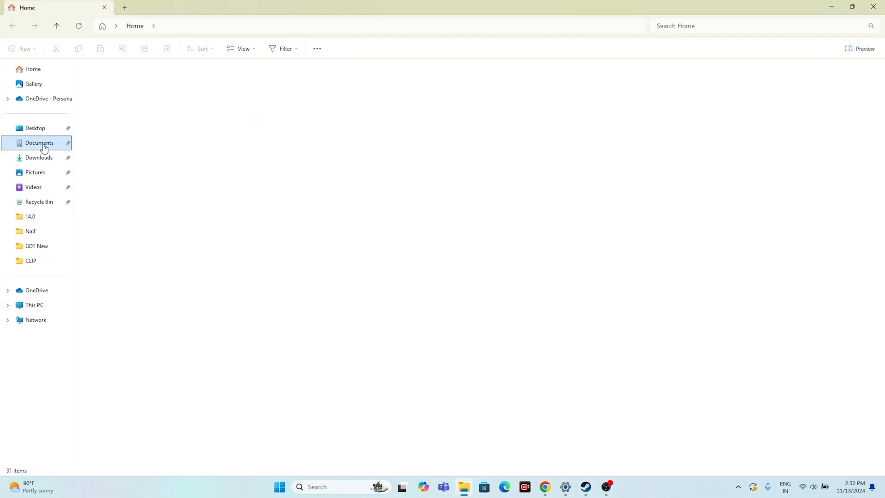
left_click(40, 142)
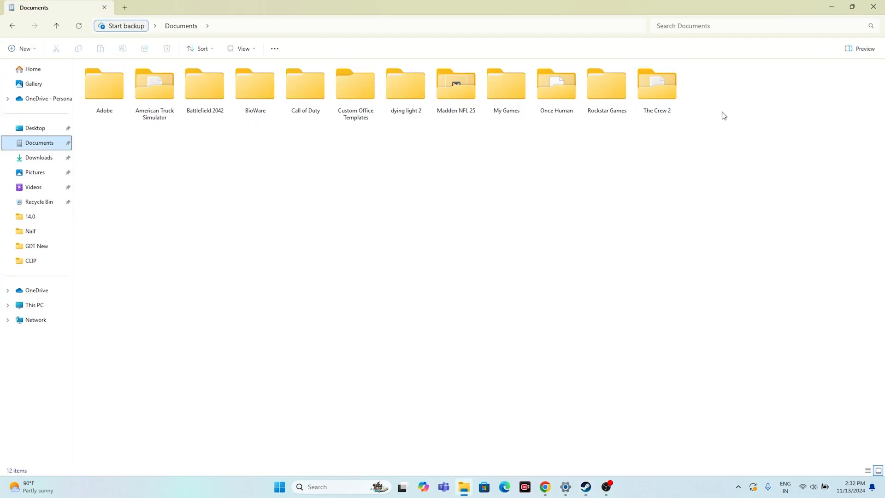
mouse_move(727, 109)
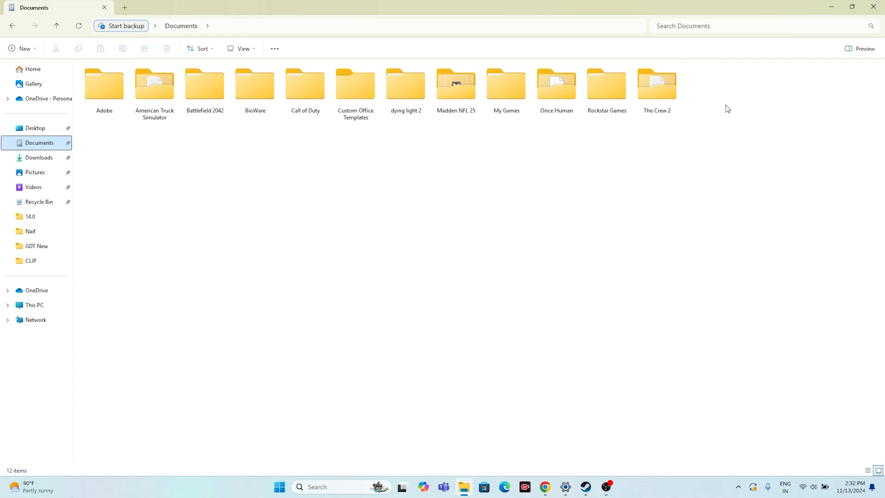
double_click(505, 84)
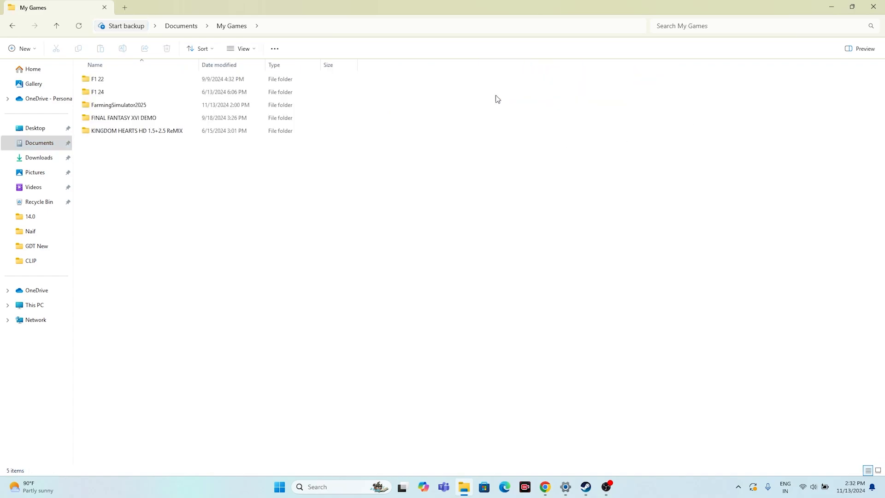
mouse_move(143, 106)
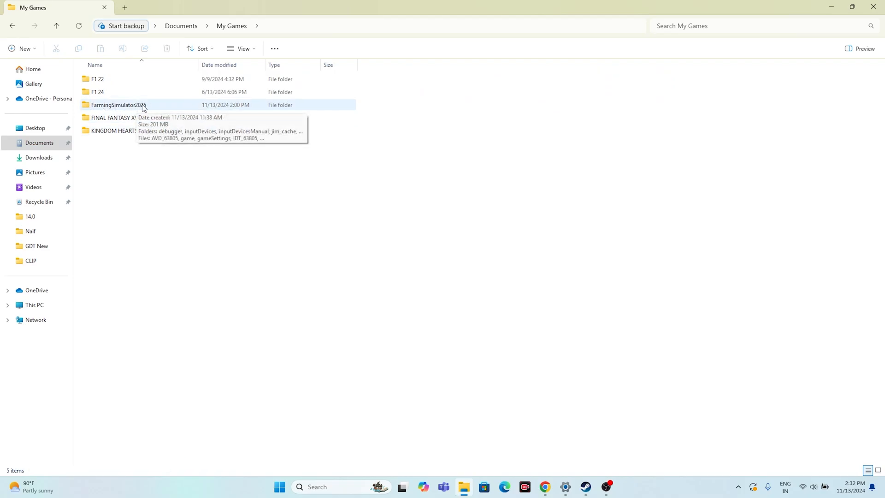
double_click(119, 105)
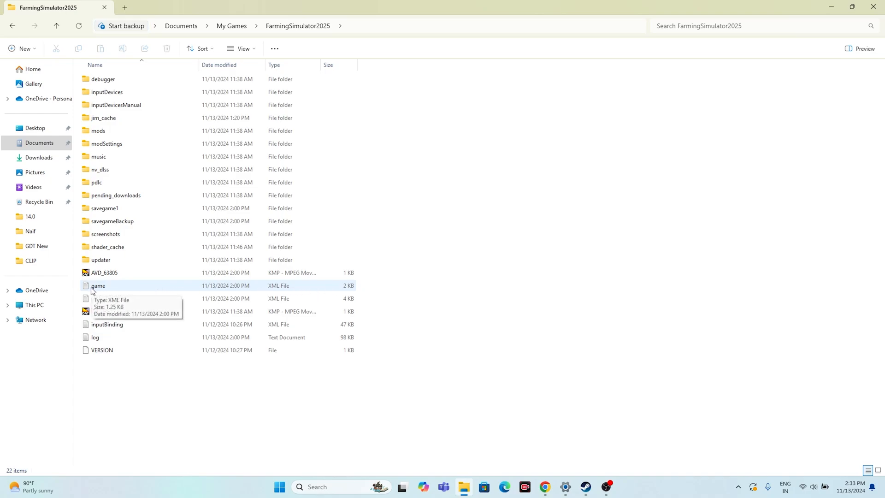
- Edit game.xml in Notepad so the renderer reads D3D_11, save it and close the editor
right_click(98, 285)
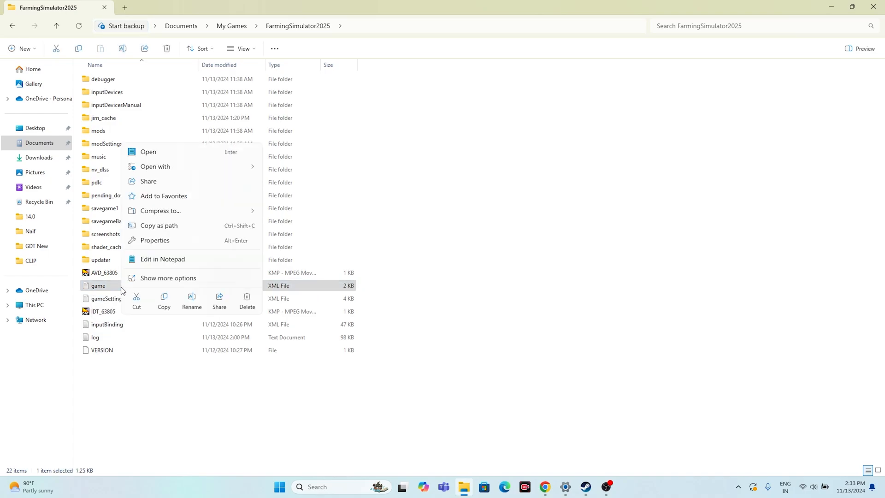
left_click(155, 166)
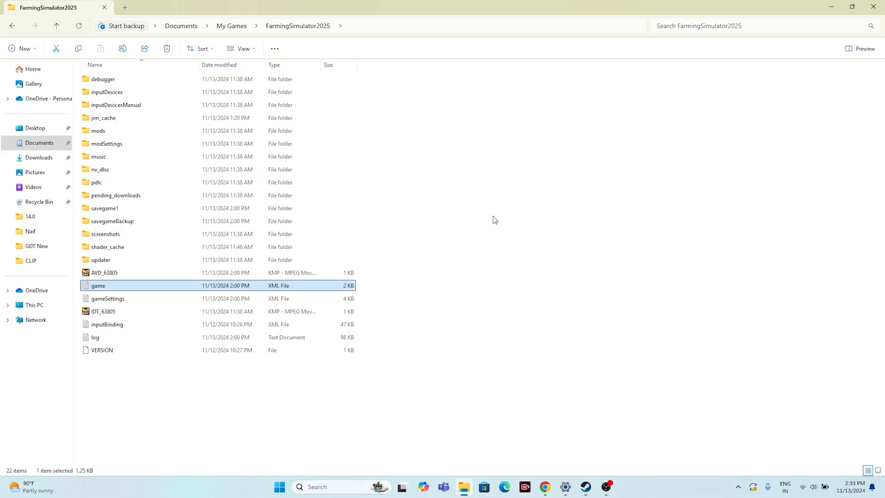
double_click(97, 285)
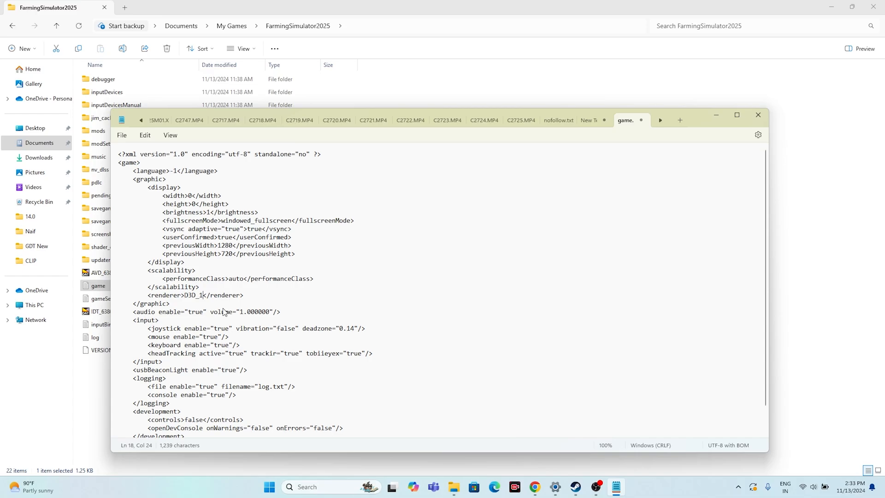
type("1")
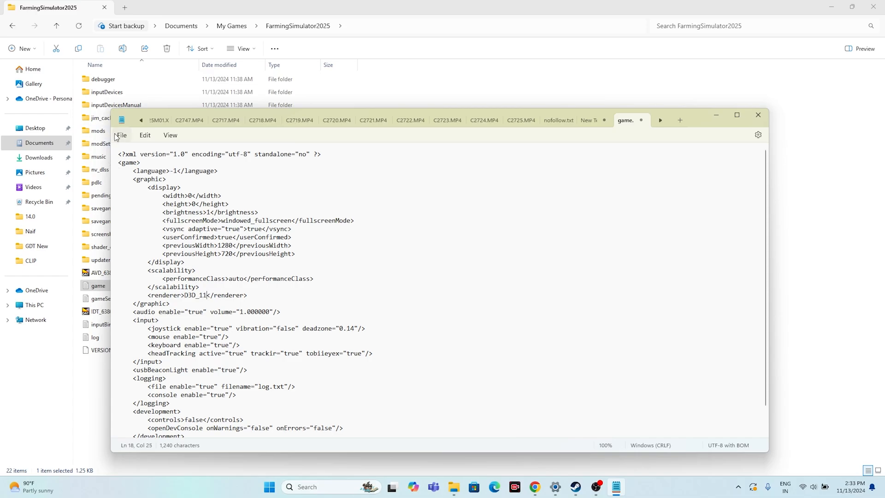
left_click(122, 135)
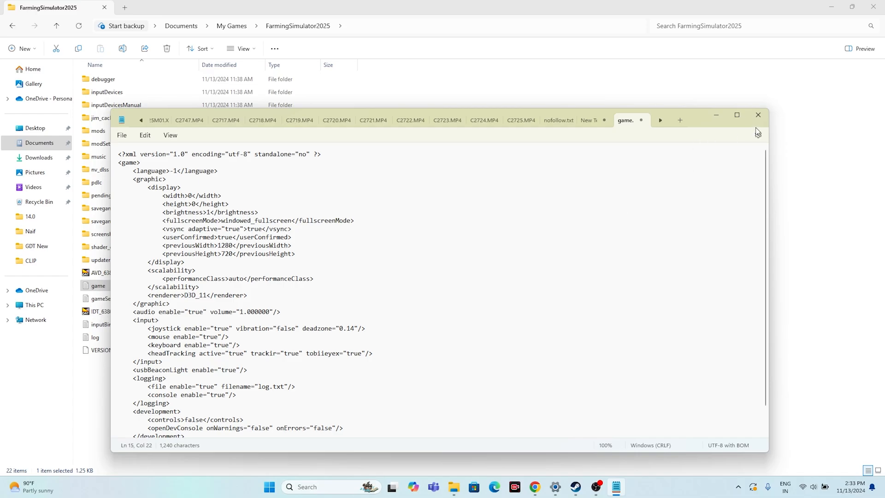
left_click(757, 114)
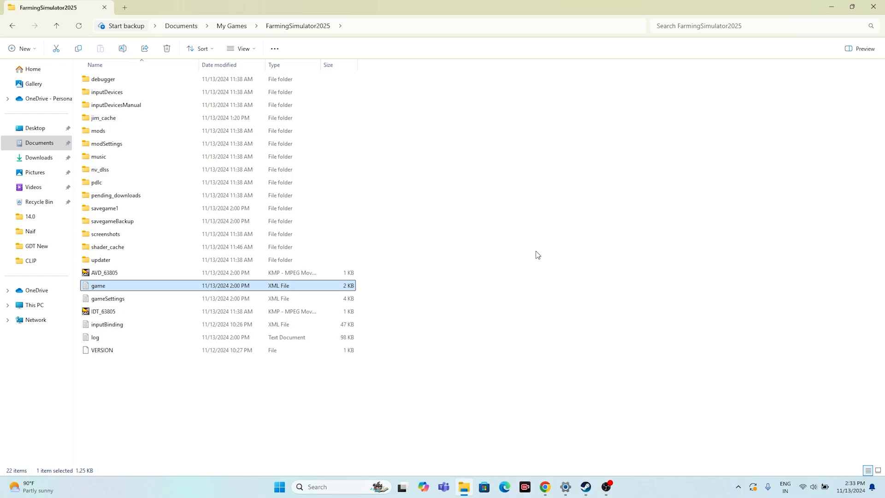
mouse_move(171, 291)
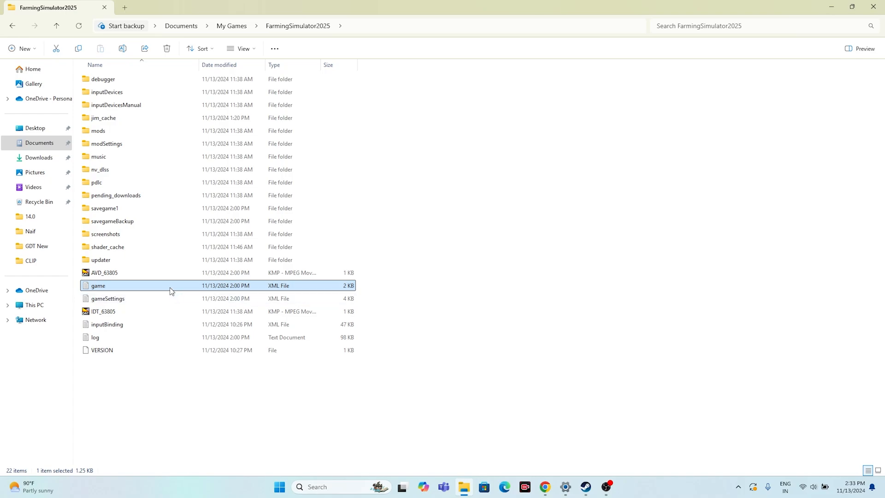
- Reopen game.xml and change the renderer value from D3D_11 to D3D_10
right_click(98, 285)
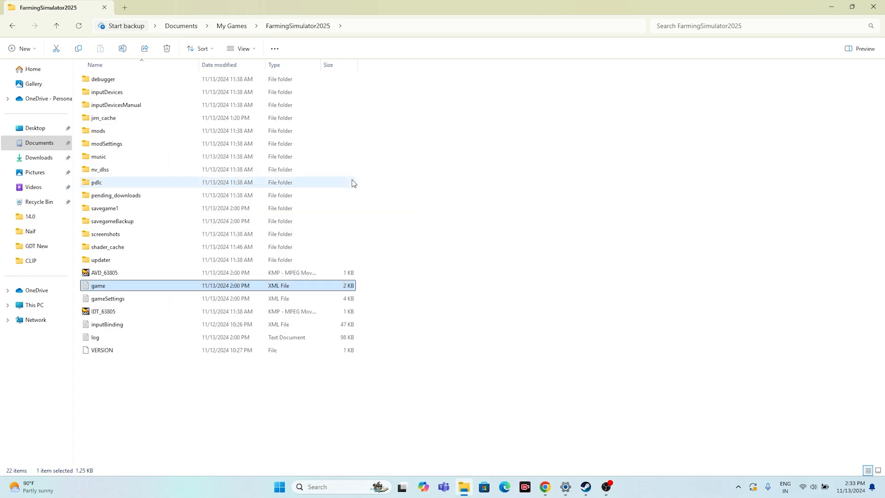
double_click(97, 284)
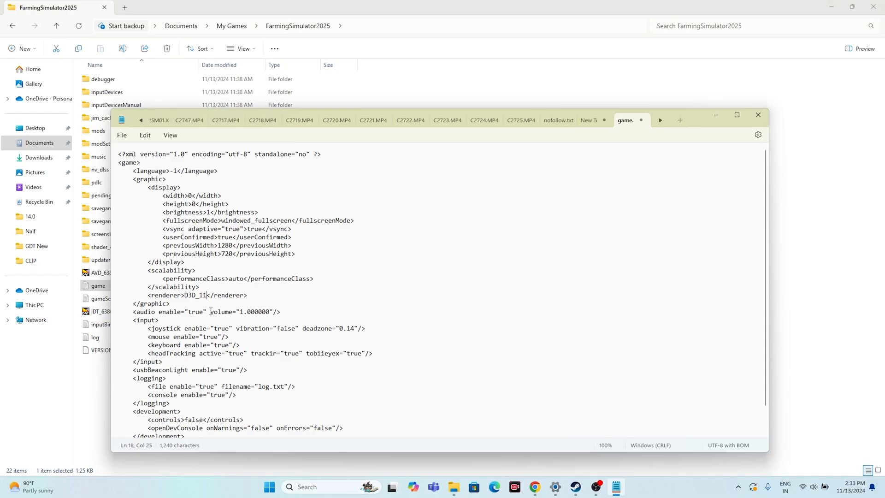
key("Backspace")
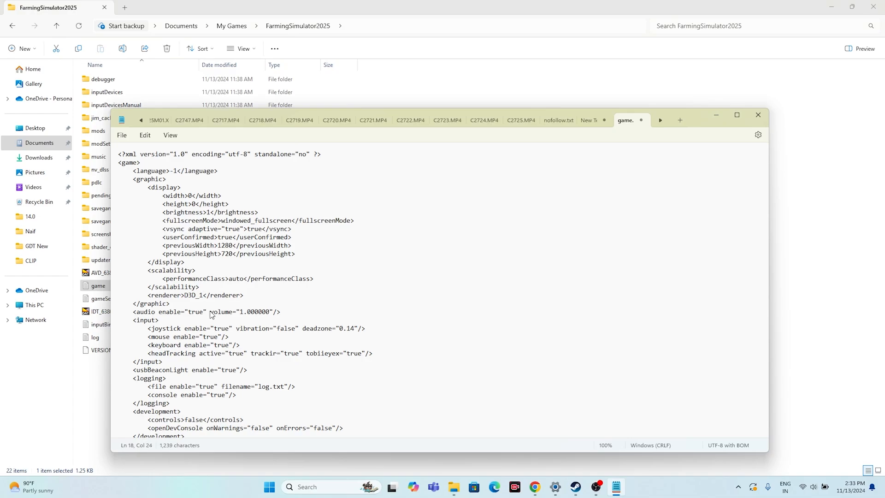
type("0")
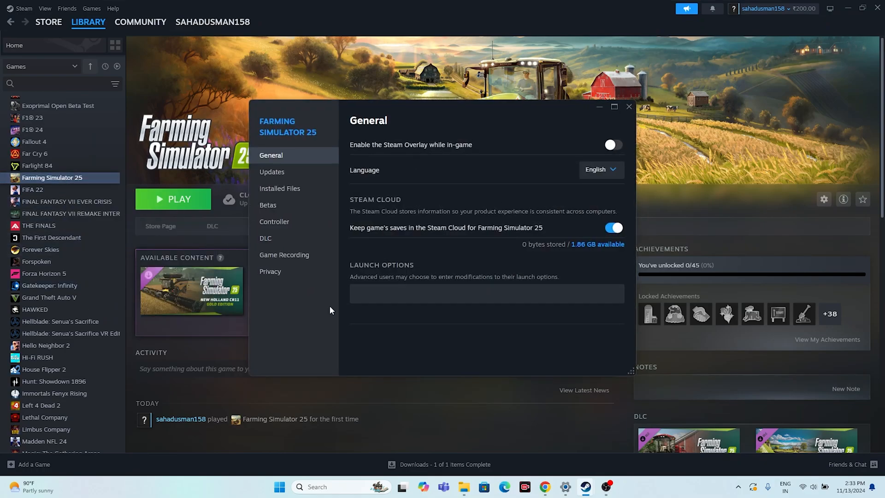
- Try dx11 in Farming Simulator 25's launch options, clear it, and close properties
left_click(486, 293)
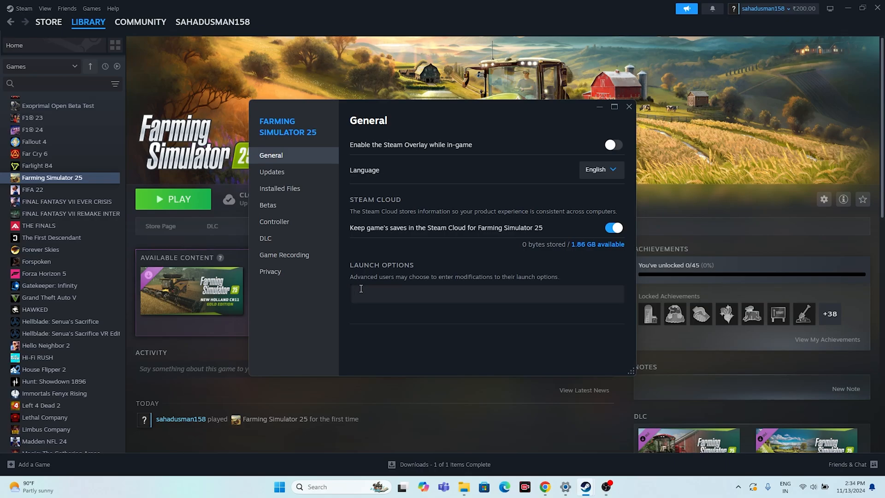
type("dx11")
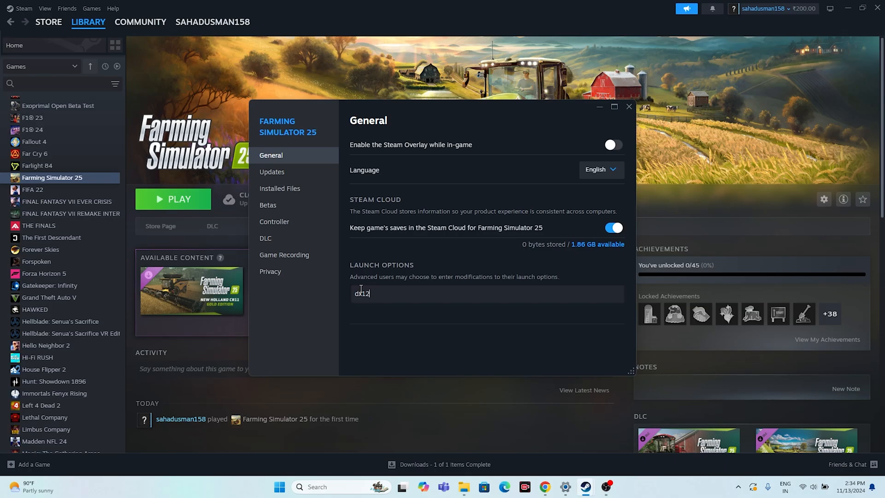
key("Backspace")
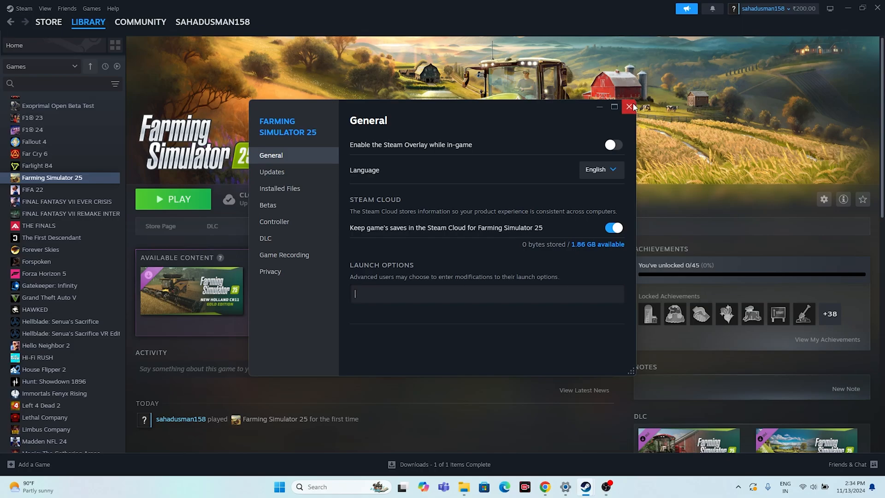
left_click(629, 106)
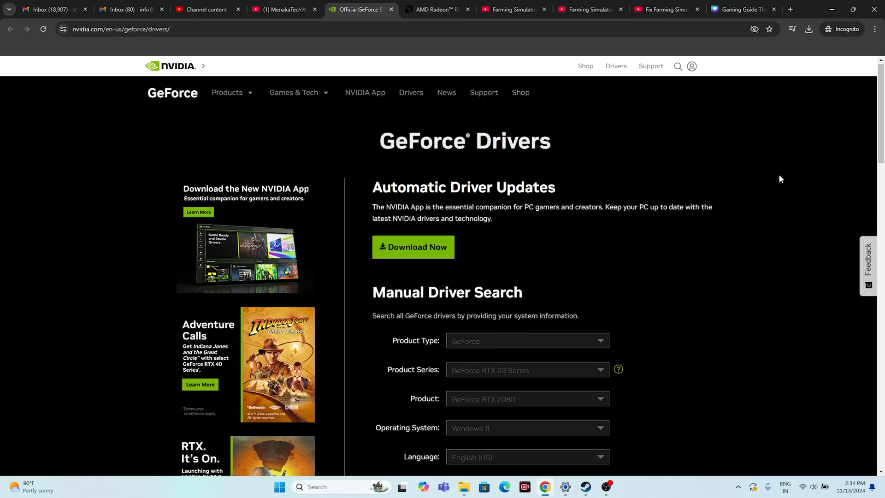
- Reach the Game Ready Driver 566.14 download, then switch to AMD's Radeon RX 5700 drivers page
scroll("down", 3)
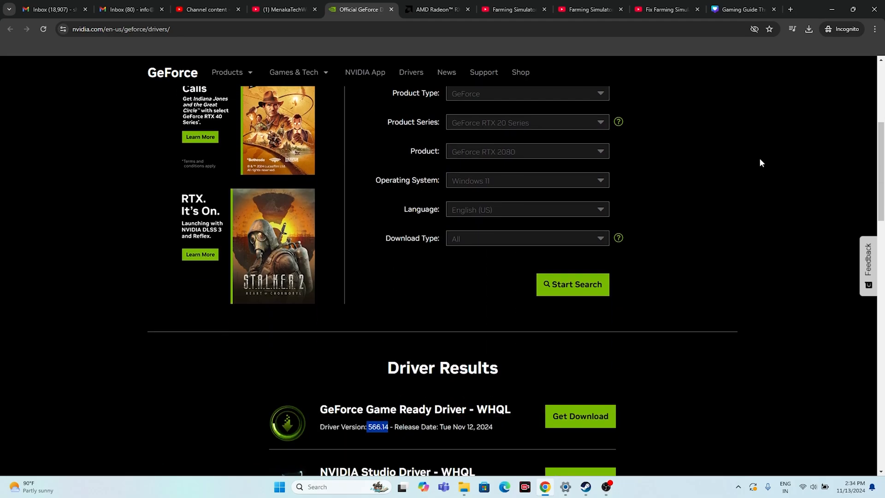
scroll("down", 3)
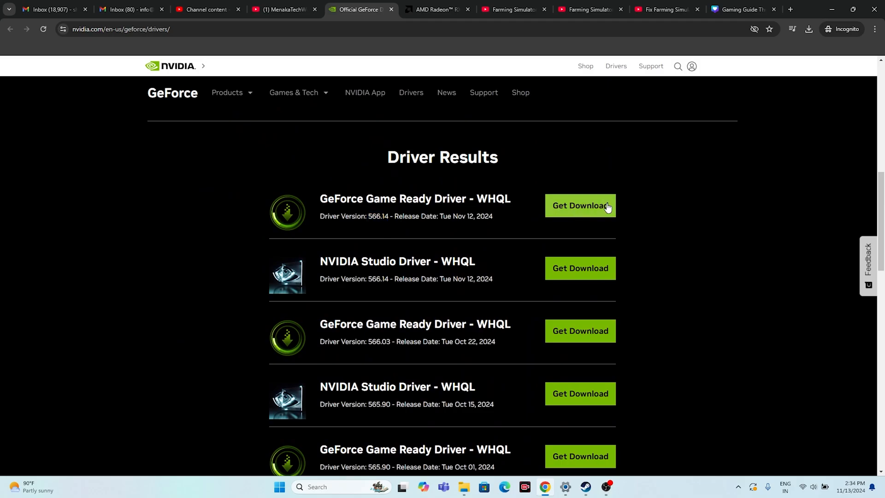
left_click(580, 205)
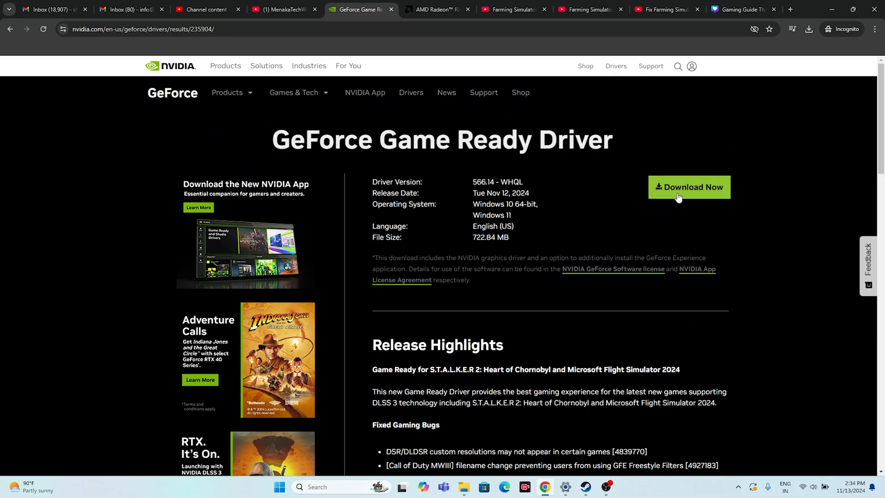
mouse_move(564, 215)
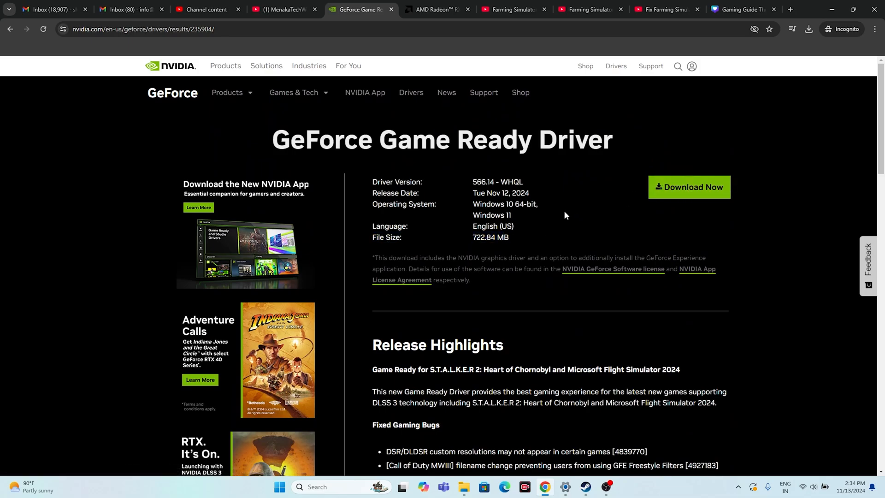
left_click(435, 9)
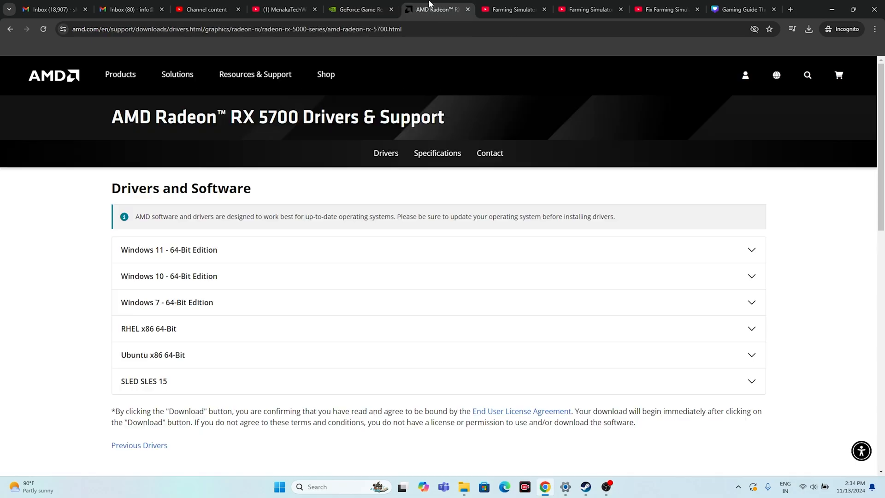